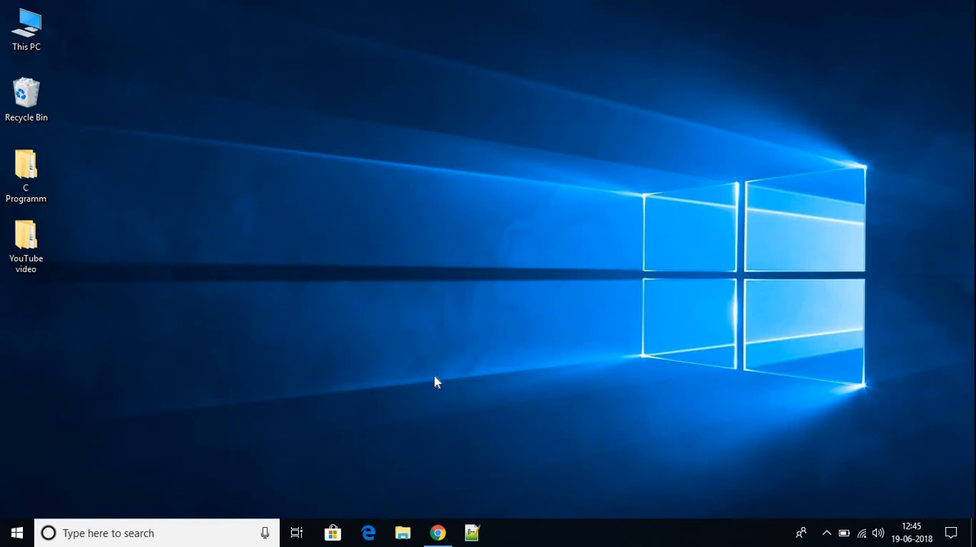
{"action": "mouse_move", "coordinate": [436, 533]}
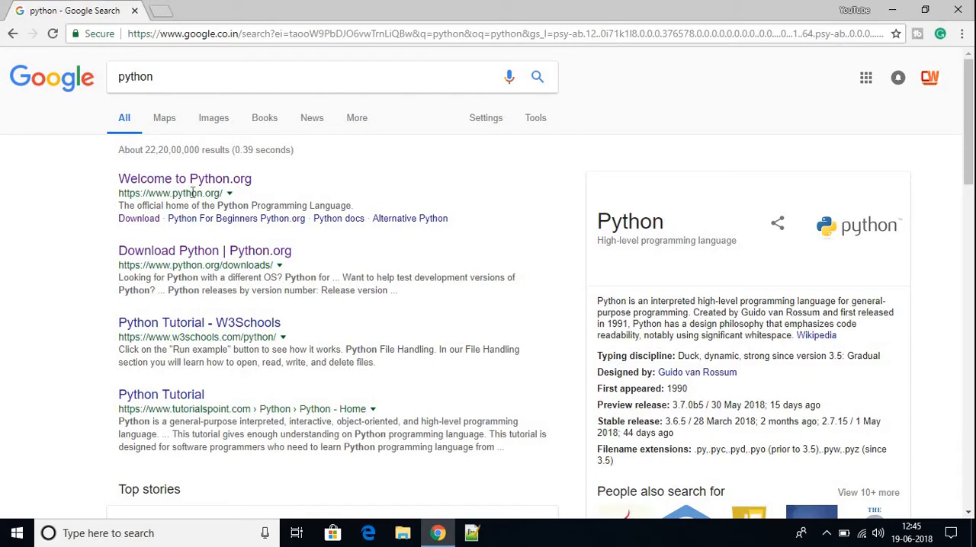
Open the 'Welcome to Python.org' search result and scroll down the home page
{"action": "left_click", "coordinate": [185, 178]}
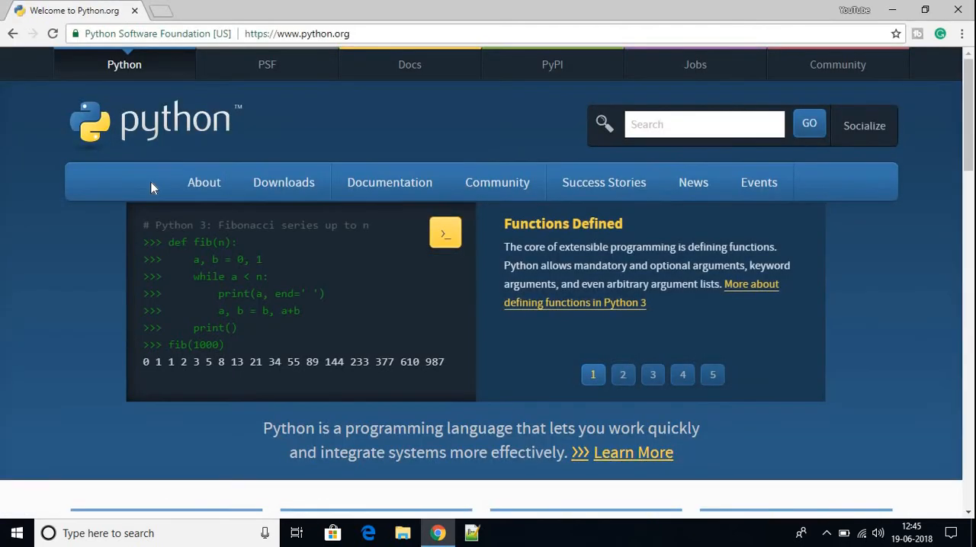
{"action": "scroll", "scroll_direction": "down", "scroll_amount": 3}
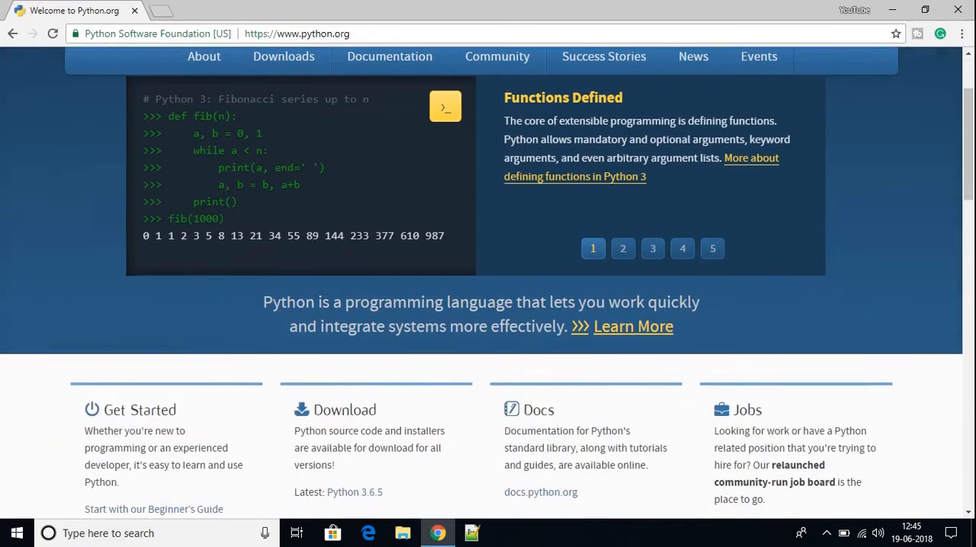
{"action": "scroll", "scroll_direction": "down", "scroll_amount": 3}
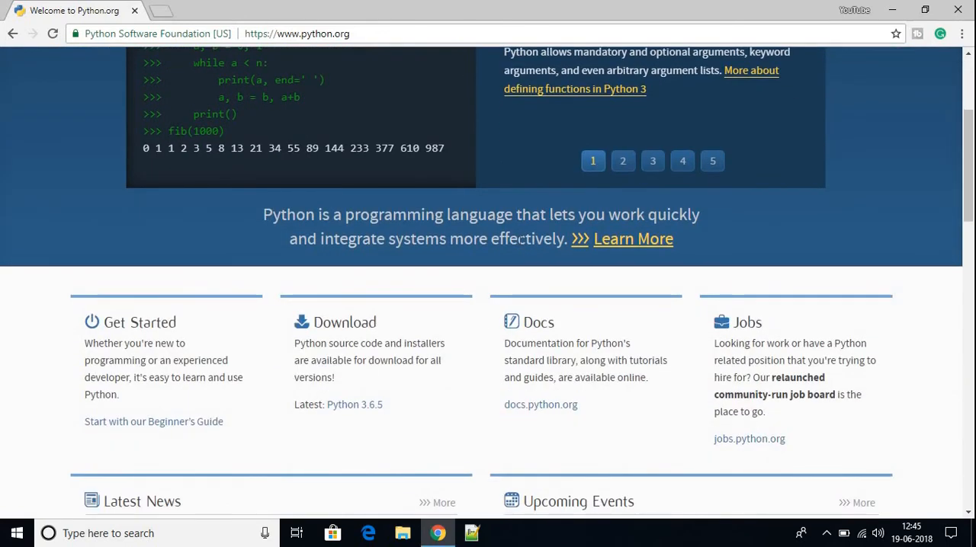
{"action": "scroll", "scroll_direction": "down", "scroll_amount": 3}
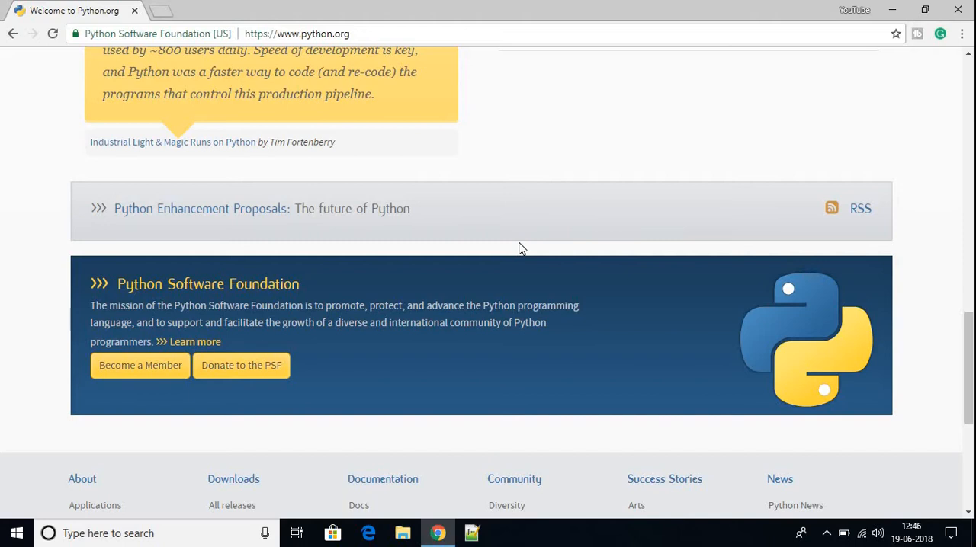
{"action": "scroll", "scroll_direction": "down", "scroll_amount": 3}
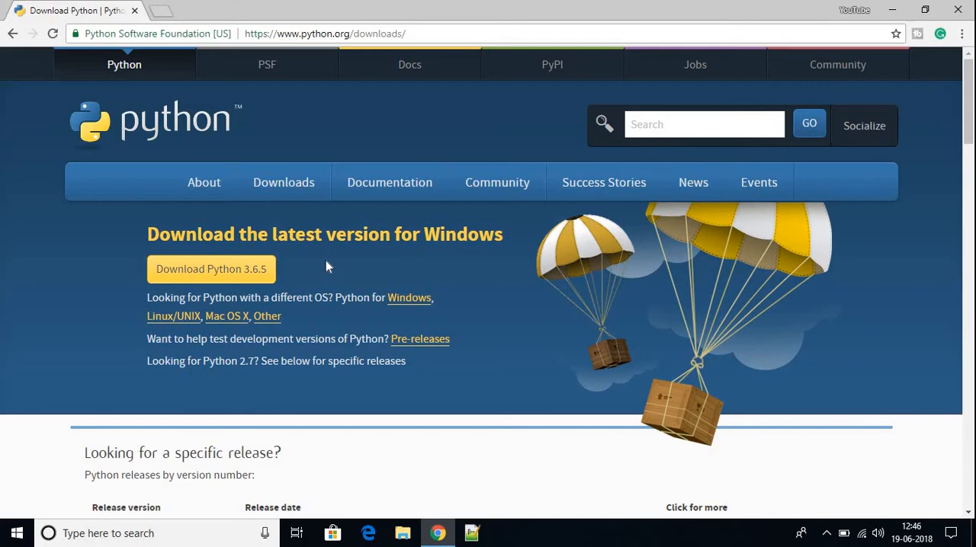
{"action": "mouse_move", "coordinate": [227, 315]}
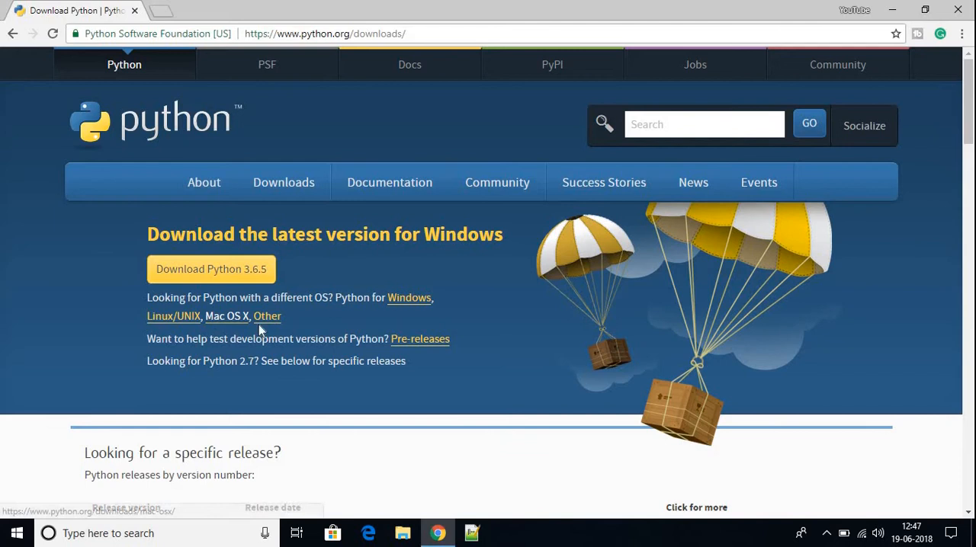
{"action": "mouse_move", "coordinate": [276, 329]}
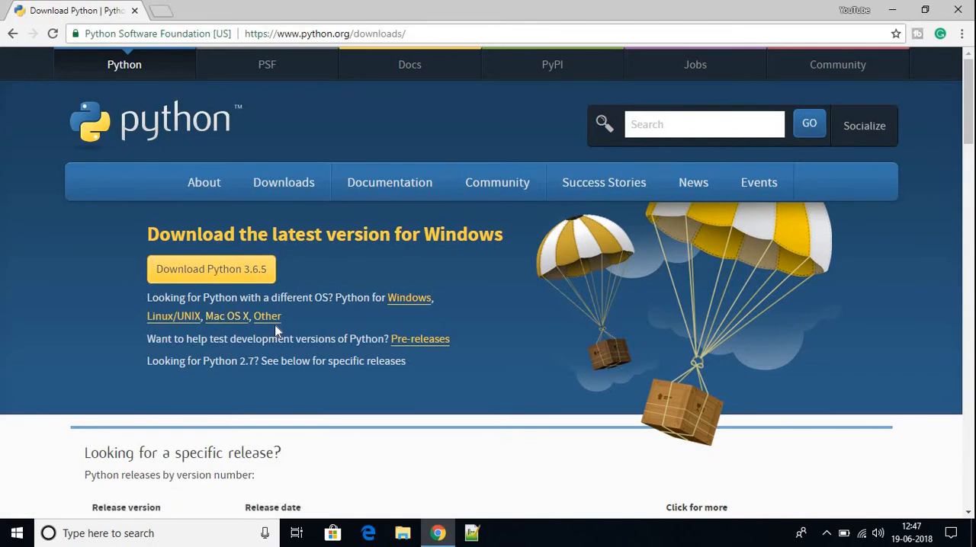
{"action": "mouse_move", "coordinate": [316, 285]}
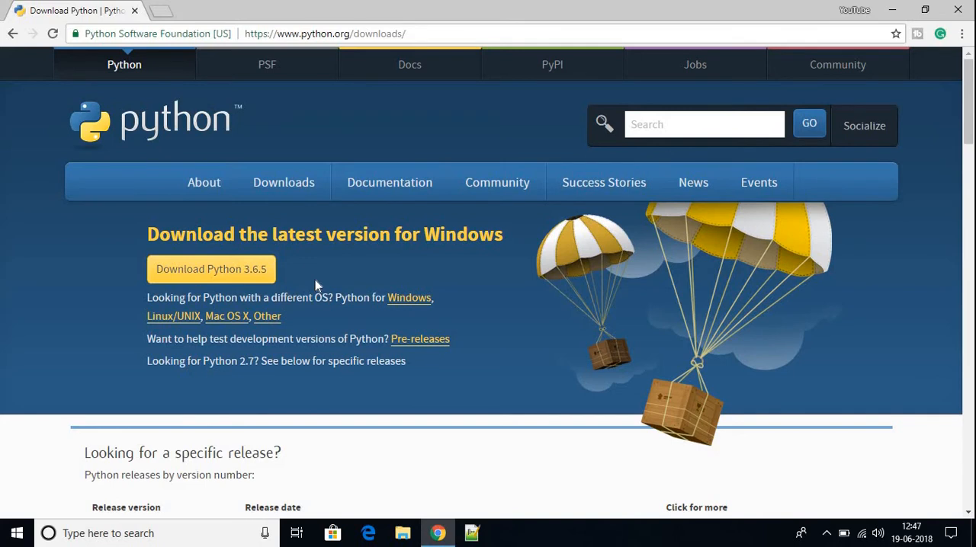
{"action": "mouse_move", "coordinate": [197, 274]}
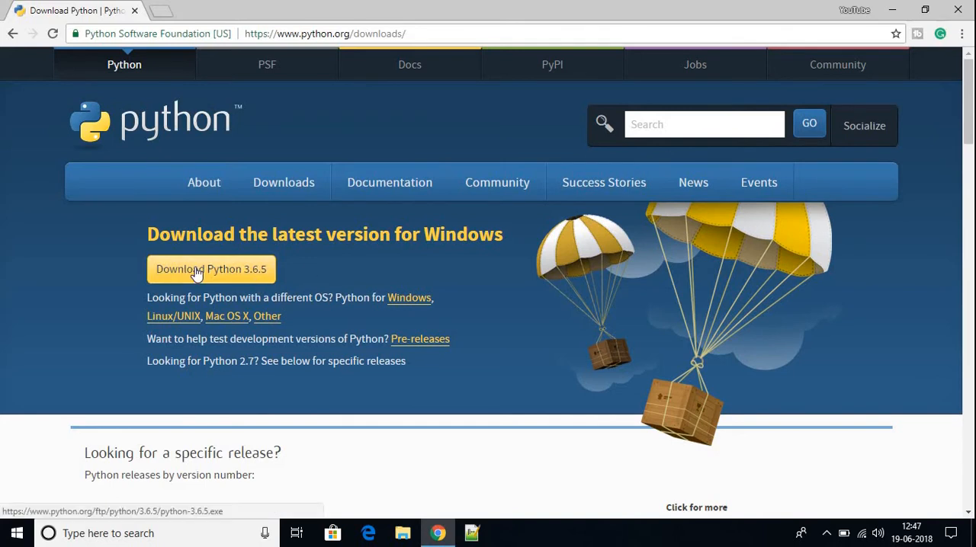
{"action": "mouse_move", "coordinate": [263, 268]}
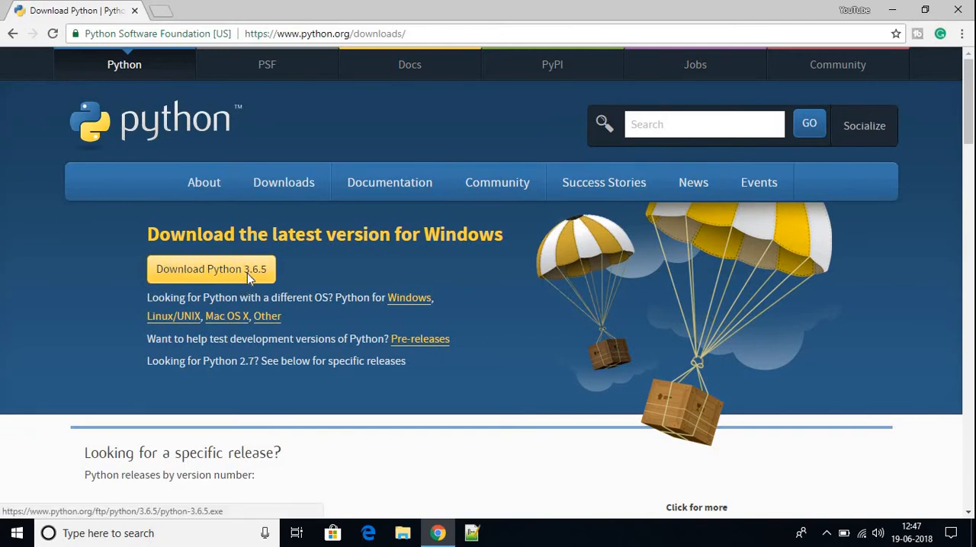
Download Python 3.6.5 from python.org and run python-3.6.5.exe from the download bar
{"action": "left_click", "coordinate": [210, 269]}
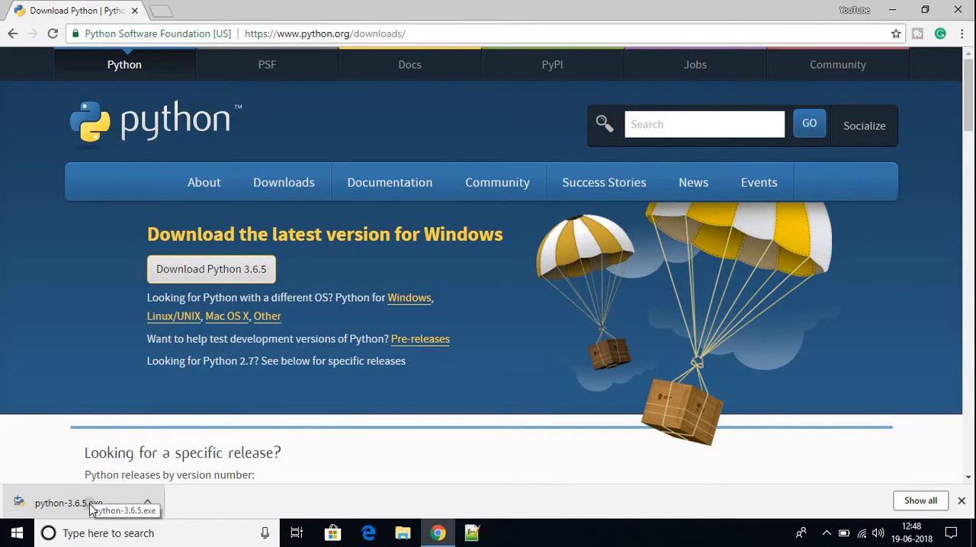
{"action": "left_click", "coordinate": [61, 503]}
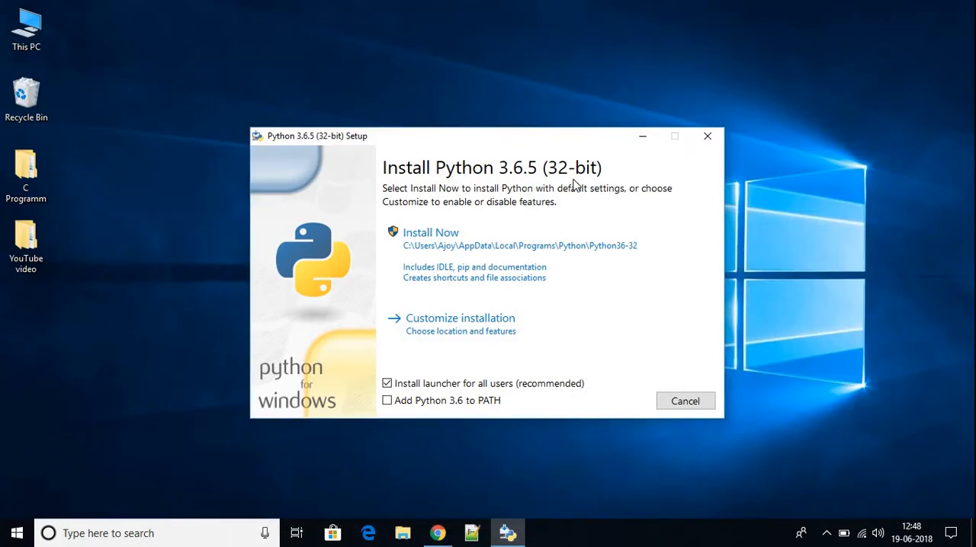
{"action": "mouse_move", "coordinate": [463, 362]}
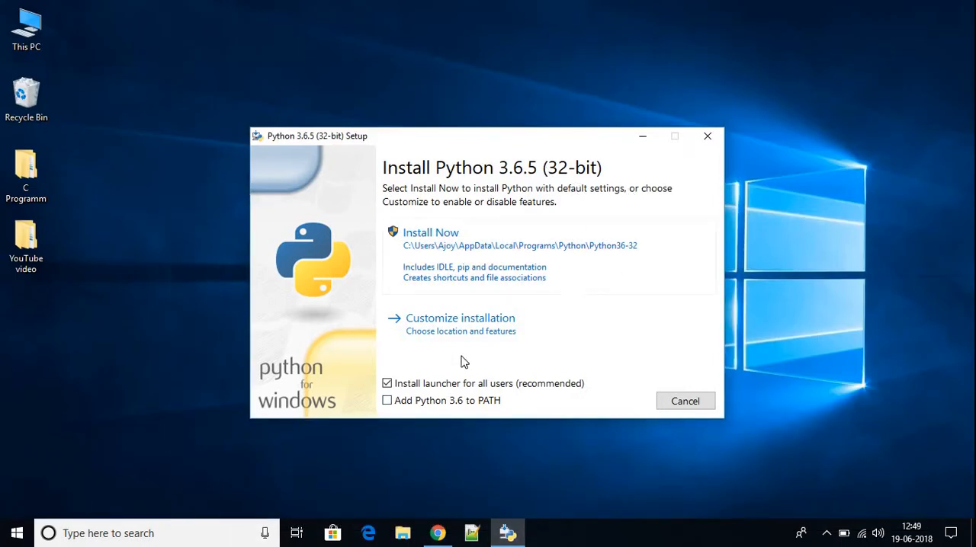
Install Python 3.6.5 with 'Add Python 3.6 to PATH' ticked, then close the finished setup
{"action": "left_click", "coordinate": [387, 400]}
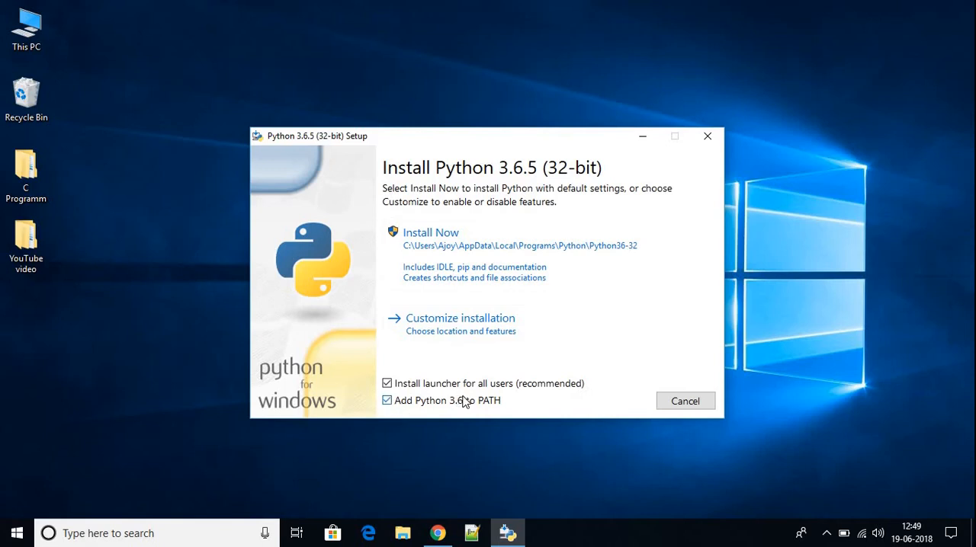
{"action": "mouse_move", "coordinate": [472, 406]}
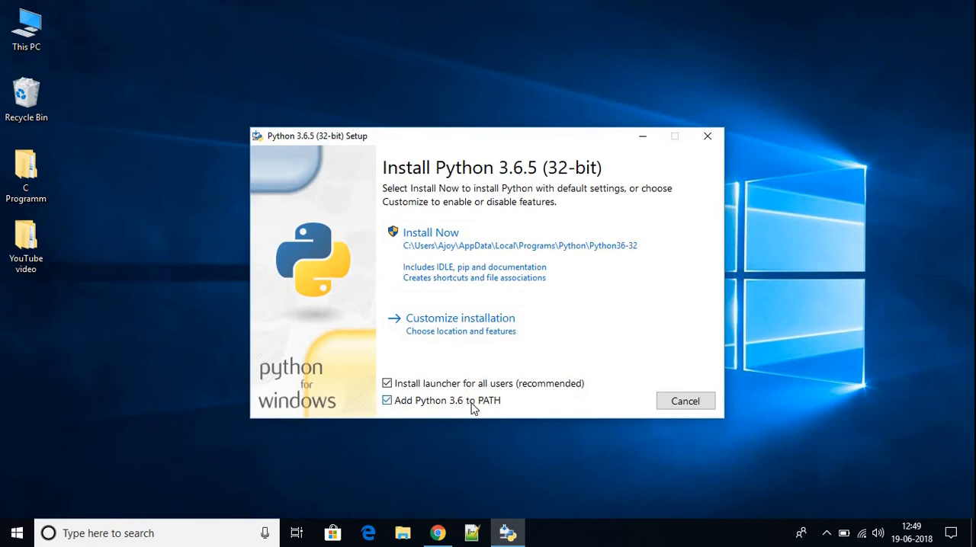
{"action": "mouse_move", "coordinate": [513, 406]}
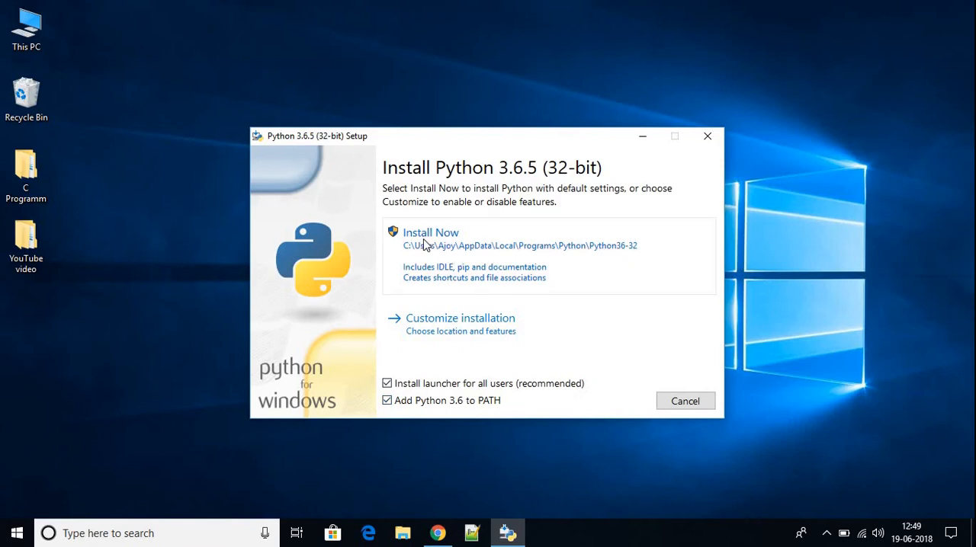
{"action": "left_click", "coordinate": [430, 232]}
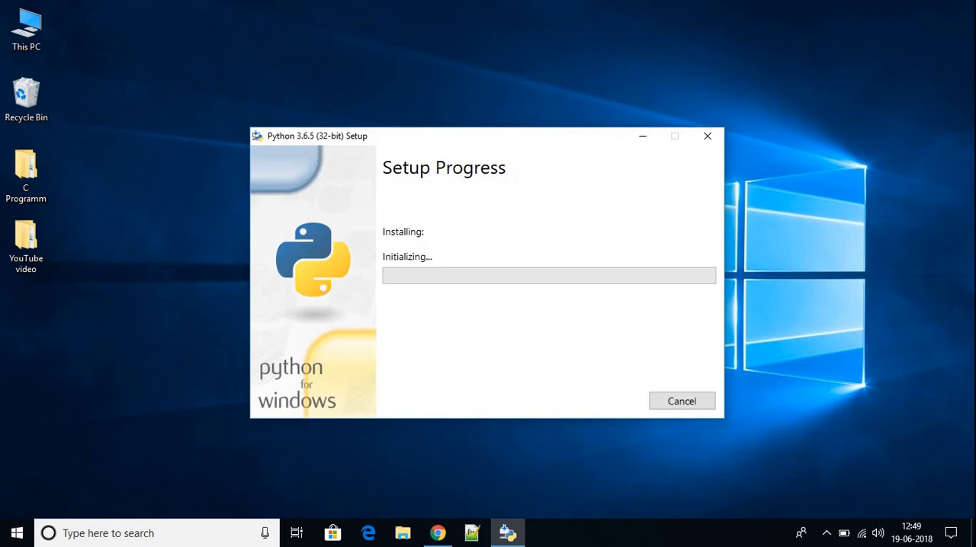
{"action": "mouse_move", "coordinate": [479, 245]}
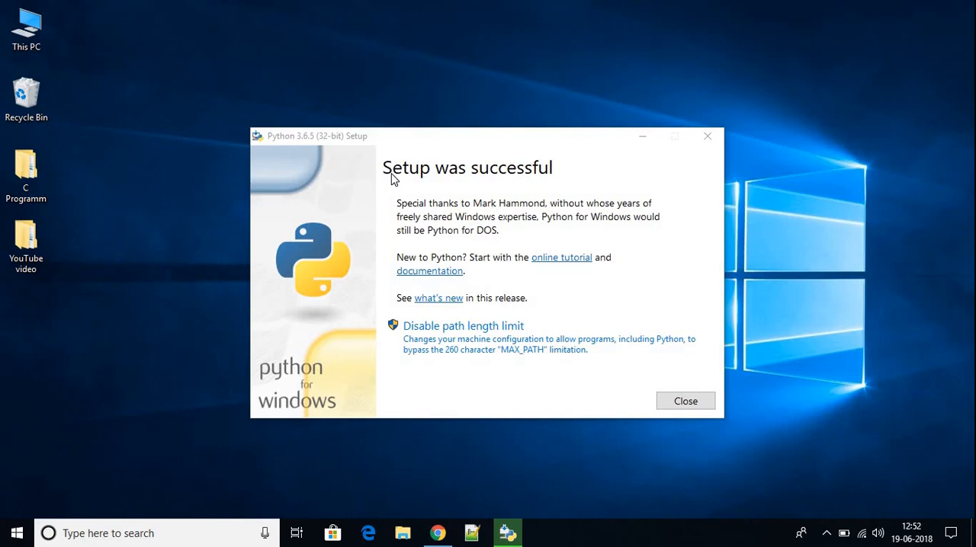
{"action": "mouse_move", "coordinate": [640, 330]}
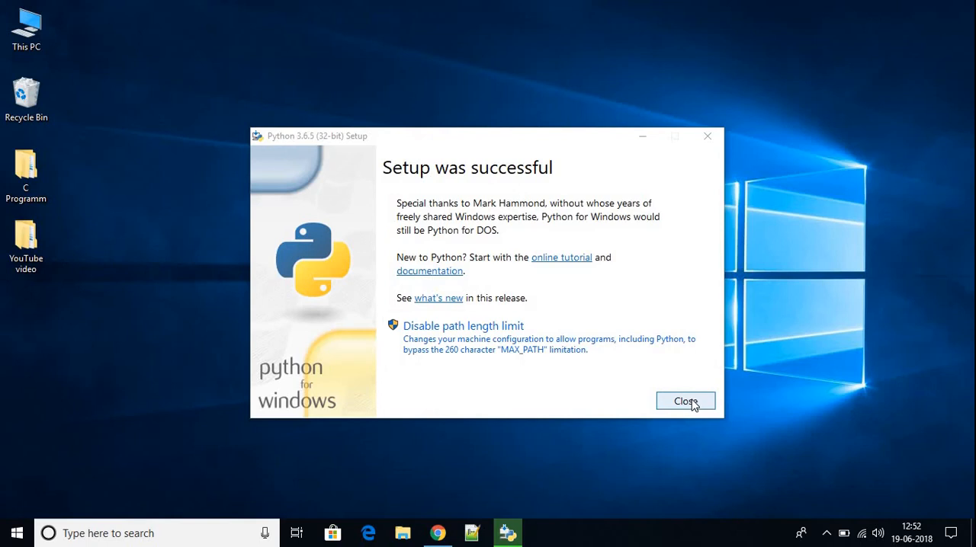
{"action": "left_click", "coordinate": [684, 401]}
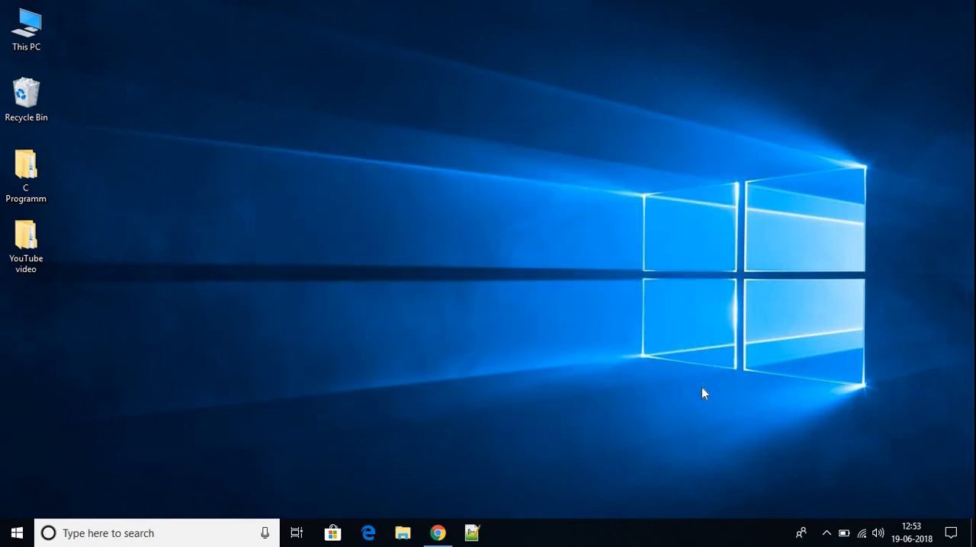
Launch 'Python 3.6 (32-bit)' from the Start menu's P section
{"action": "left_click", "coordinate": [16, 533]}
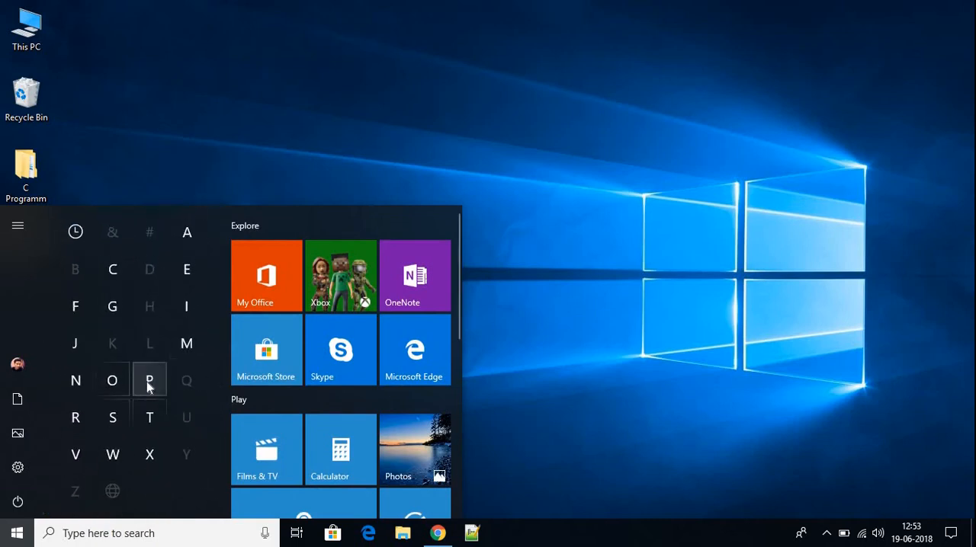
{"action": "left_click", "coordinate": [149, 380]}
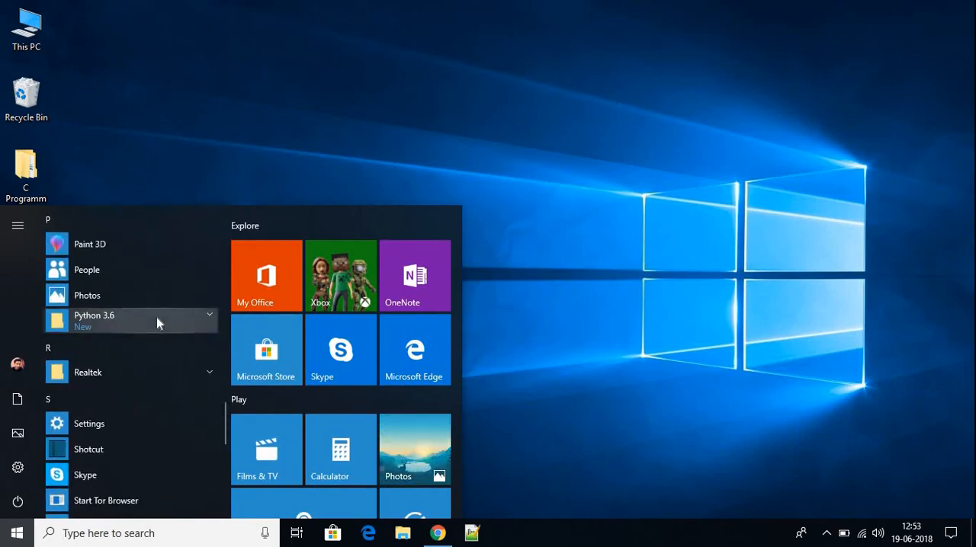
{"action": "mouse_move", "coordinate": [174, 324]}
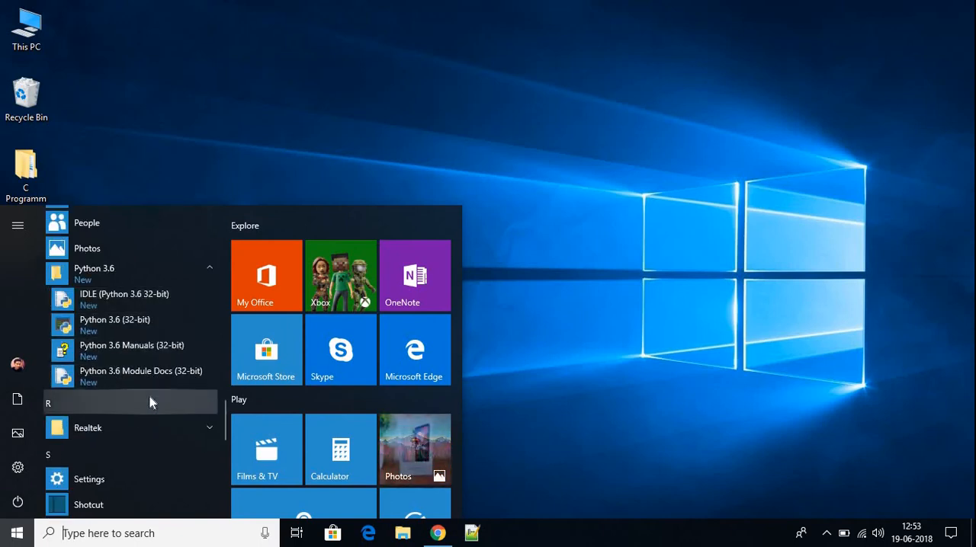
{"action": "mouse_move", "coordinate": [129, 298]}
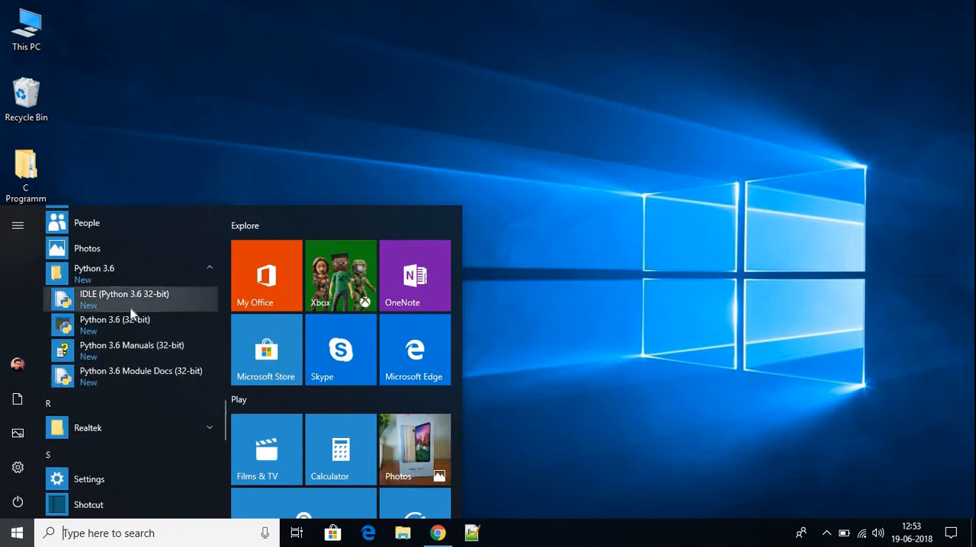
{"action": "mouse_move", "coordinate": [130, 325]}
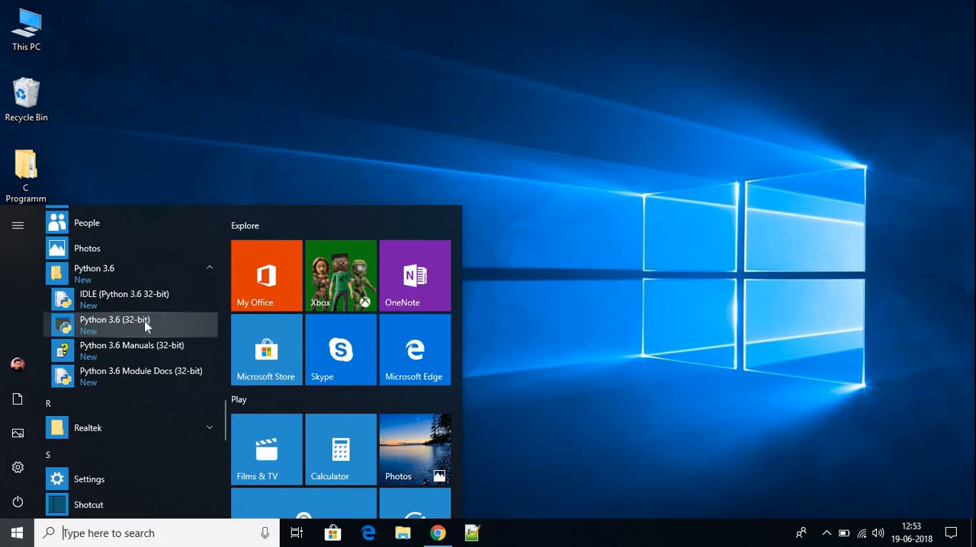
{"action": "mouse_move", "coordinate": [118, 350]}
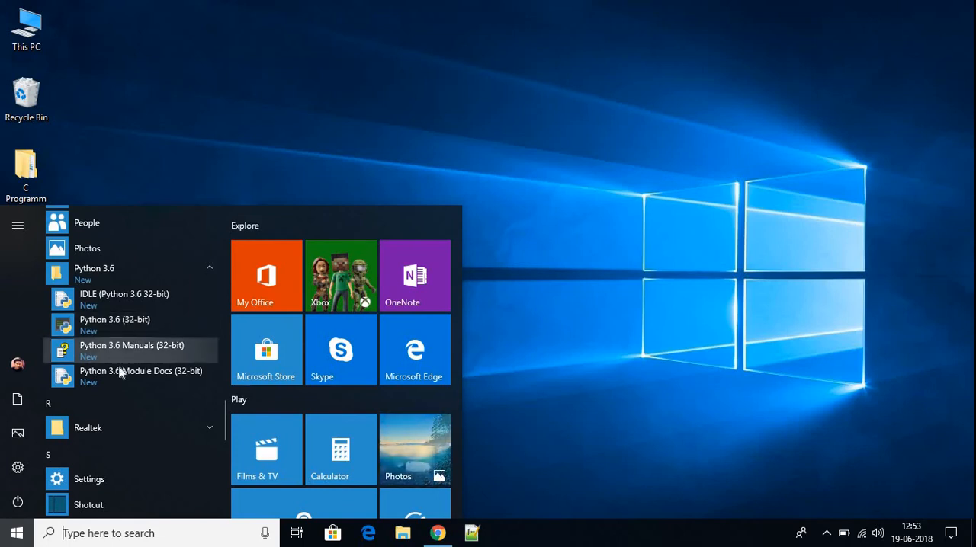
{"action": "mouse_move", "coordinate": [132, 377]}
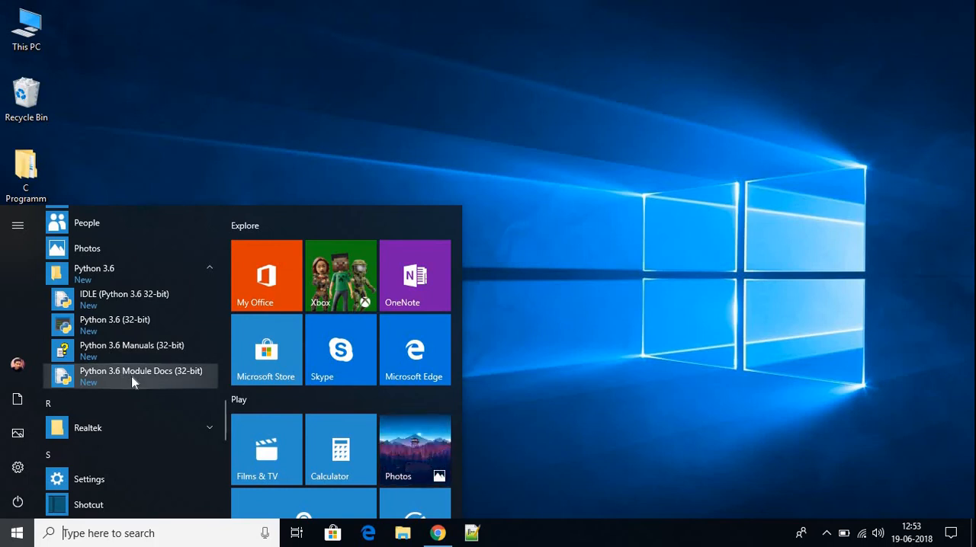
{"action": "mouse_move", "coordinate": [128, 320]}
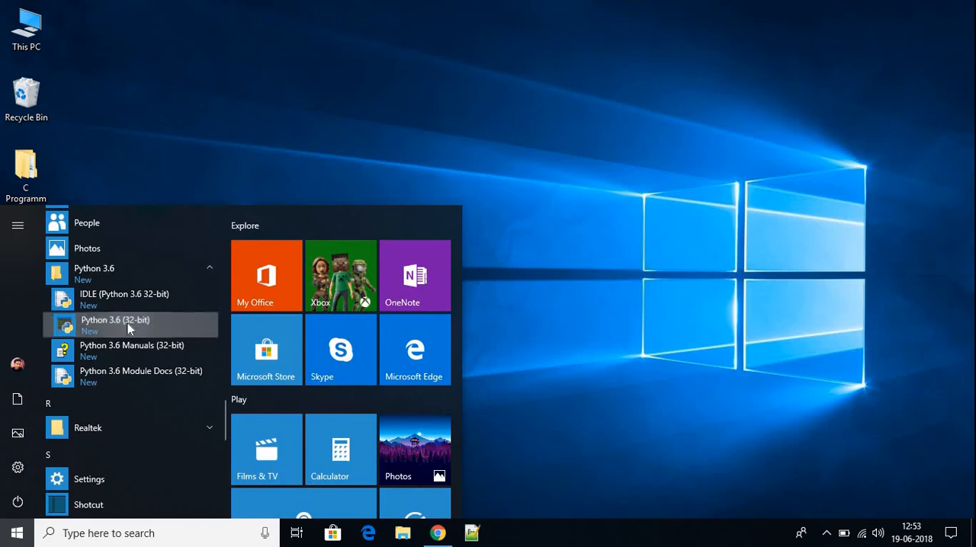
{"action": "left_click", "coordinate": [116, 324]}
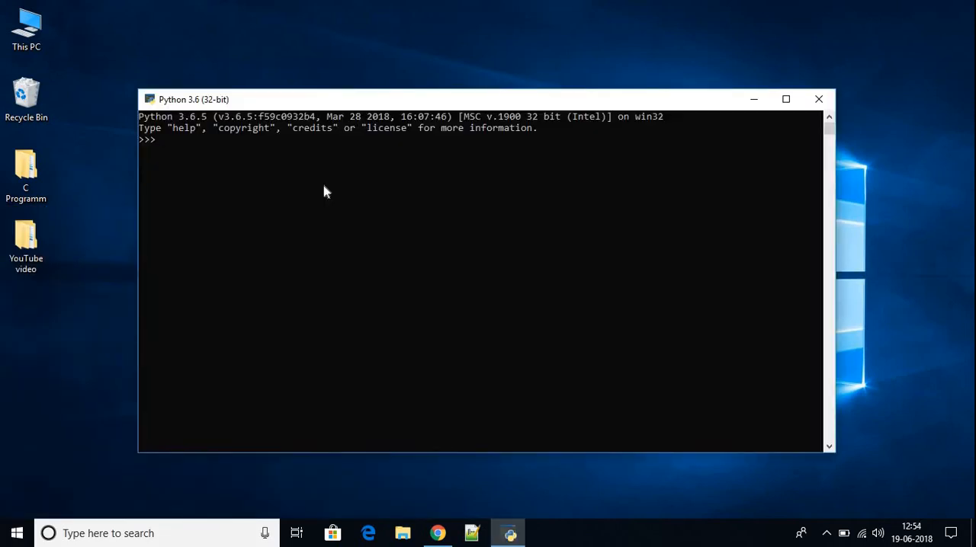
Run print("Hello World") in the console, then close the console window
{"action": "type", "text": "P"}
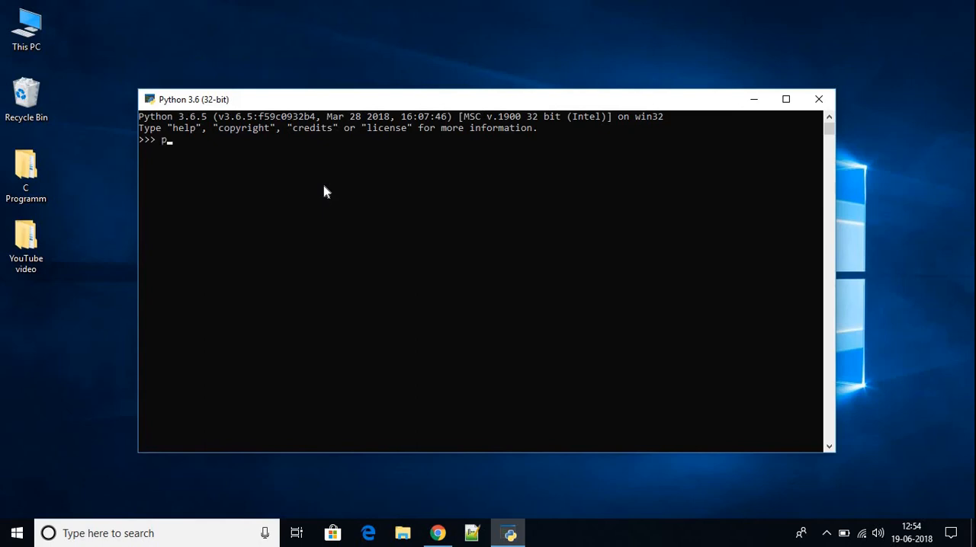
{"action": "type", "text": "rint(\"\")"}
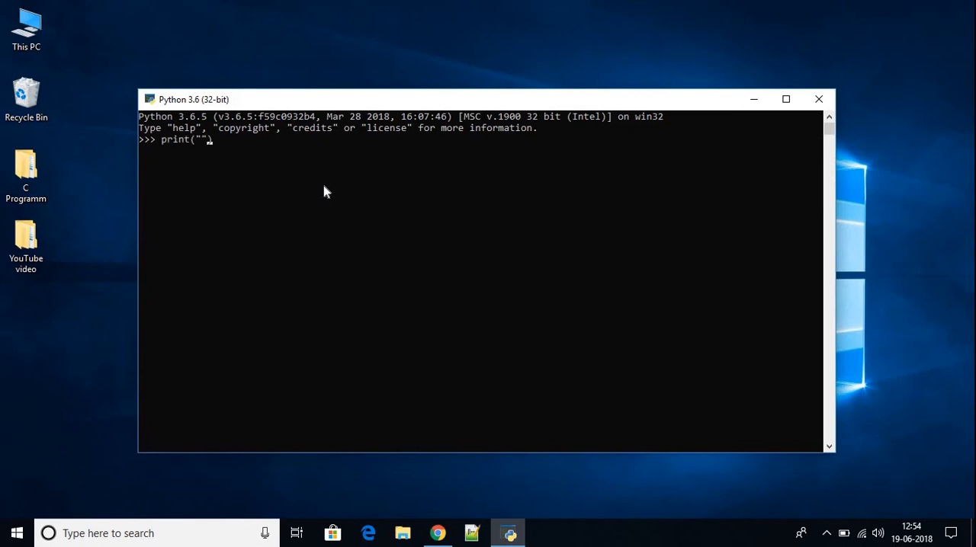
{"action": "type", "text": "Hello"}
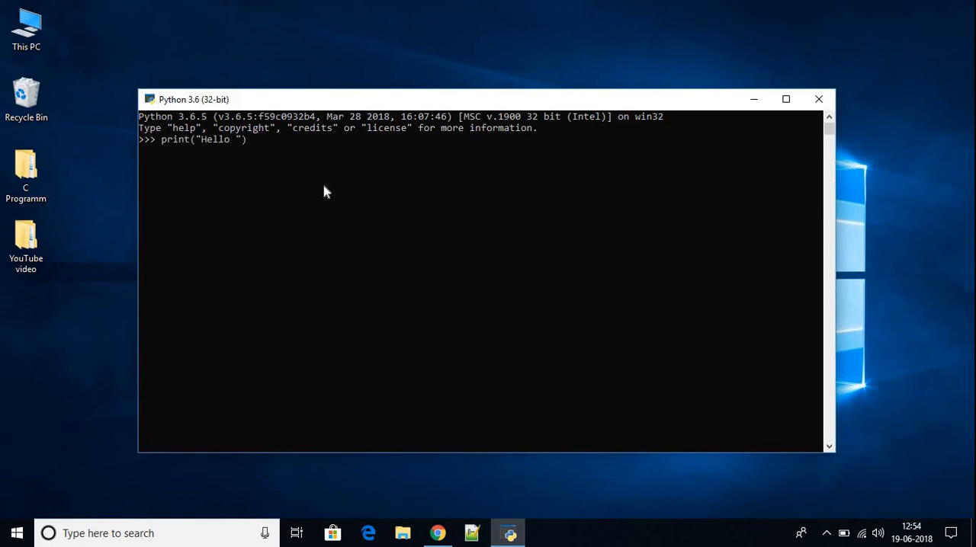
{"action": "type", "text": "World\")"}
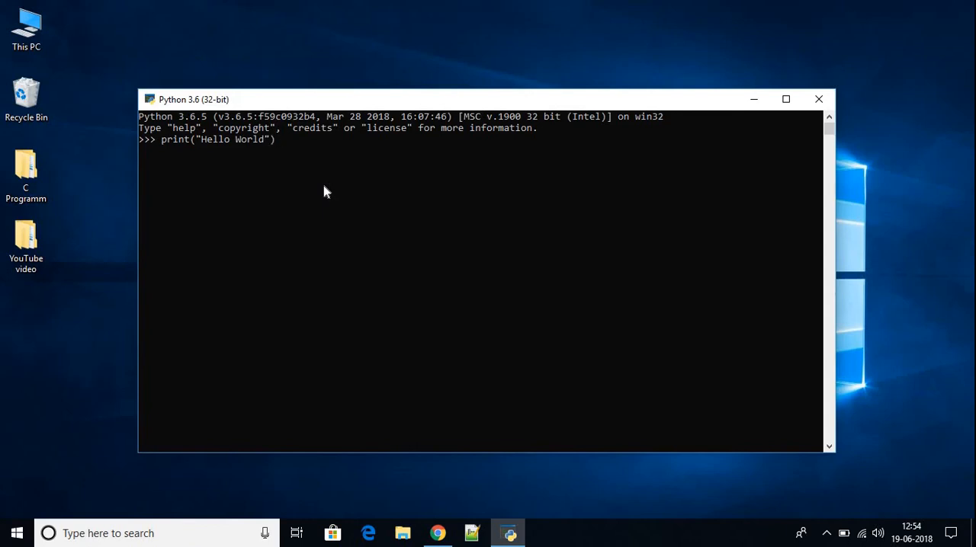
{"action": "key", "text": "Return"}
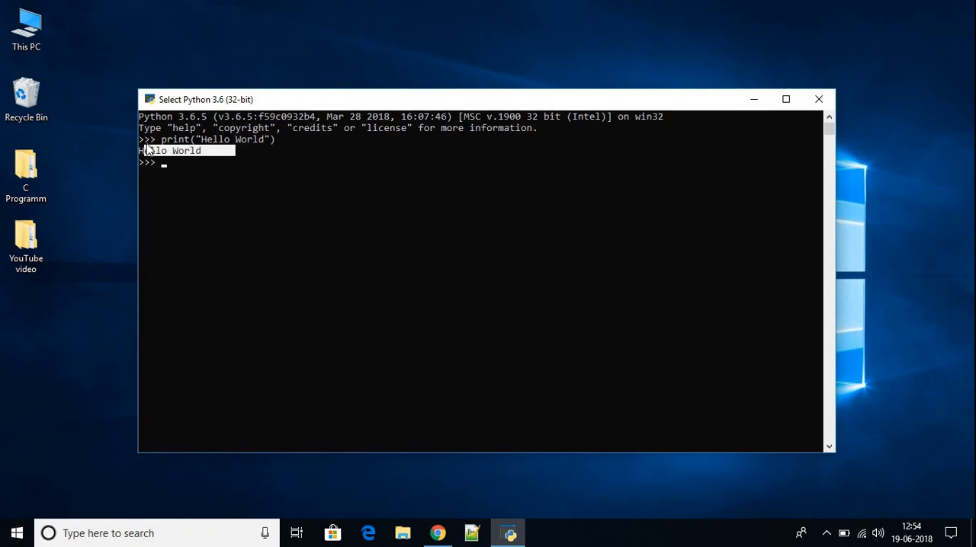
{"action": "mouse_move", "coordinate": [474, 252]}
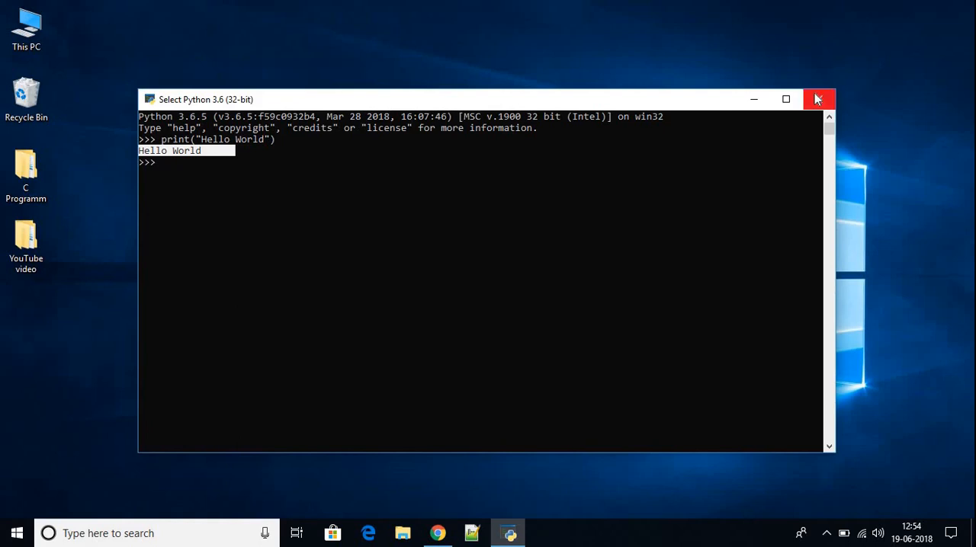
{"action": "left_click", "coordinate": [818, 100]}
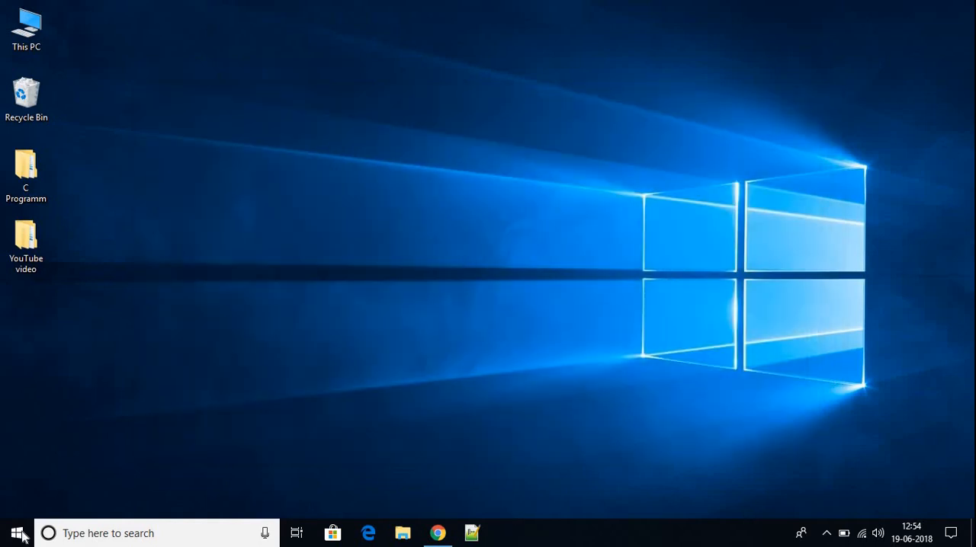
Launch 'IDLE (Python 3.6 32-bit)' from the Start menu's P section
{"action": "left_click", "coordinate": [17, 533]}
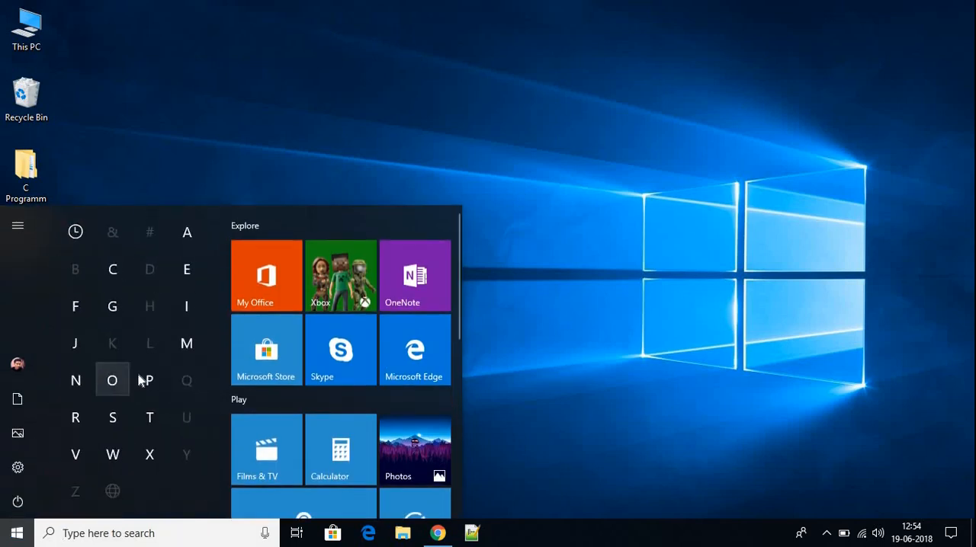
{"action": "left_click", "coordinate": [150, 380]}
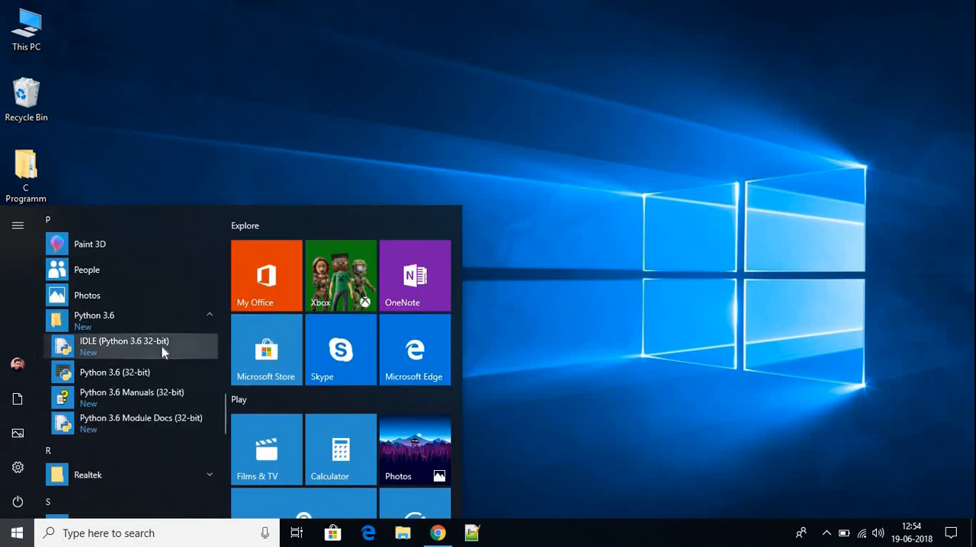
{"action": "left_click", "coordinate": [124, 341]}
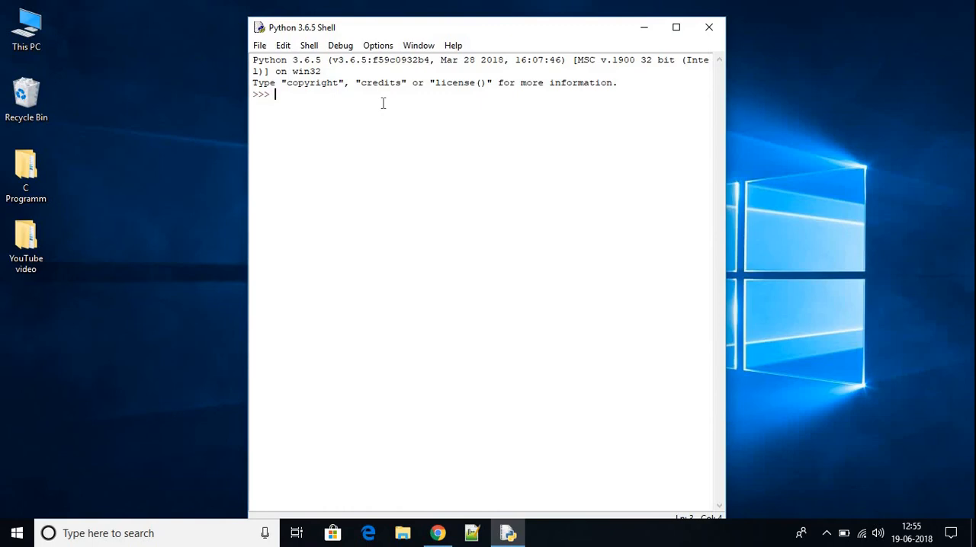
Run print("Hello World") at the IDLE >>> prompt
{"action": "type", "text": "print"}
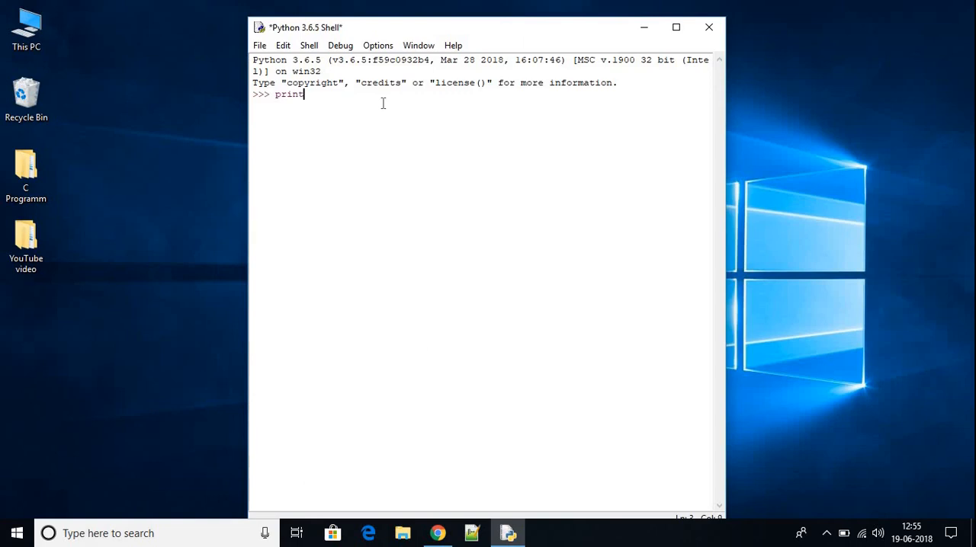
{"action": "type", "text": "()"}
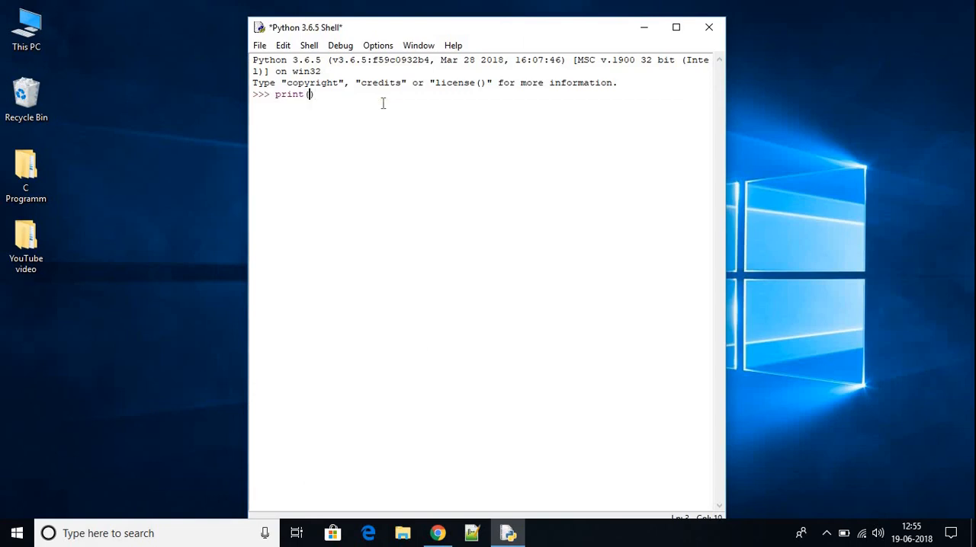
{"action": "type", "text": "\""}
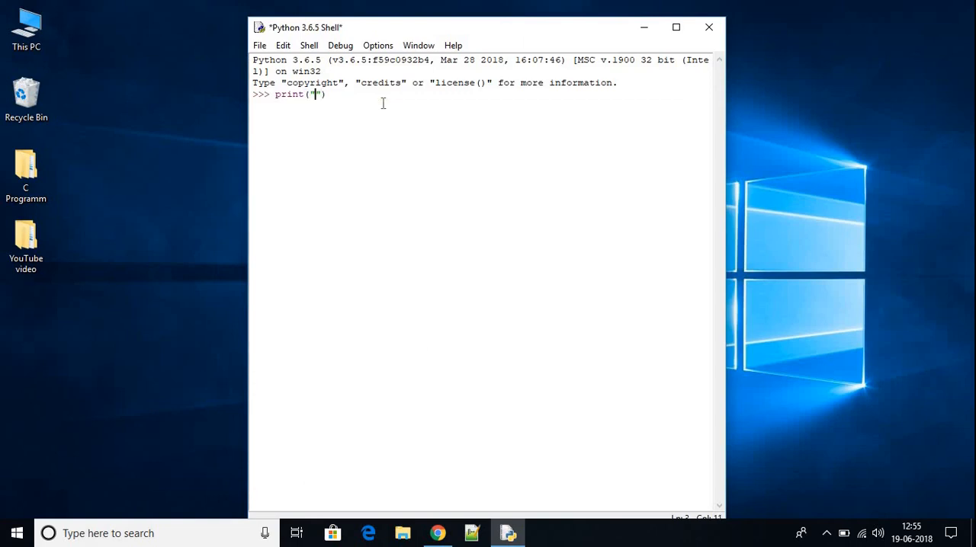
{"action": "type", "text": "Hello World"}
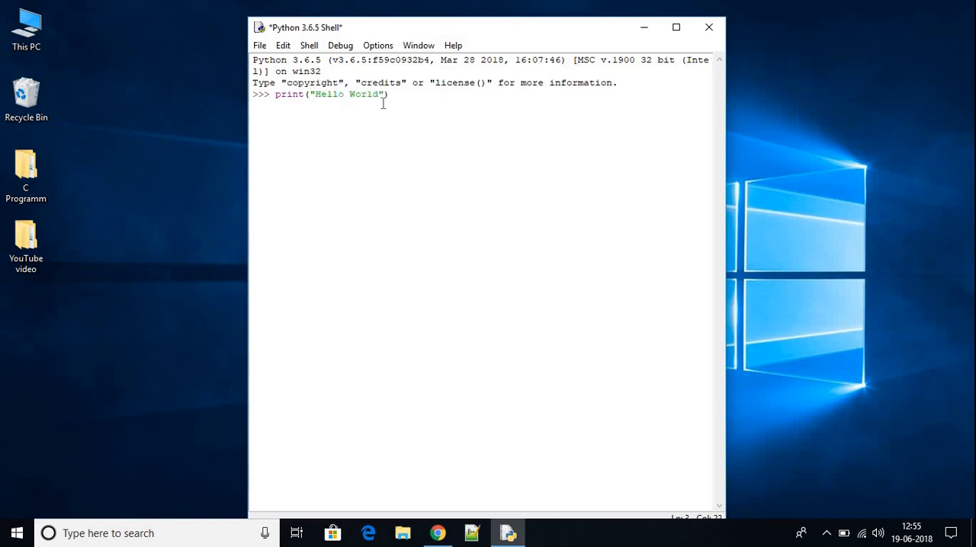
{"action": "key", "text": "Return"}
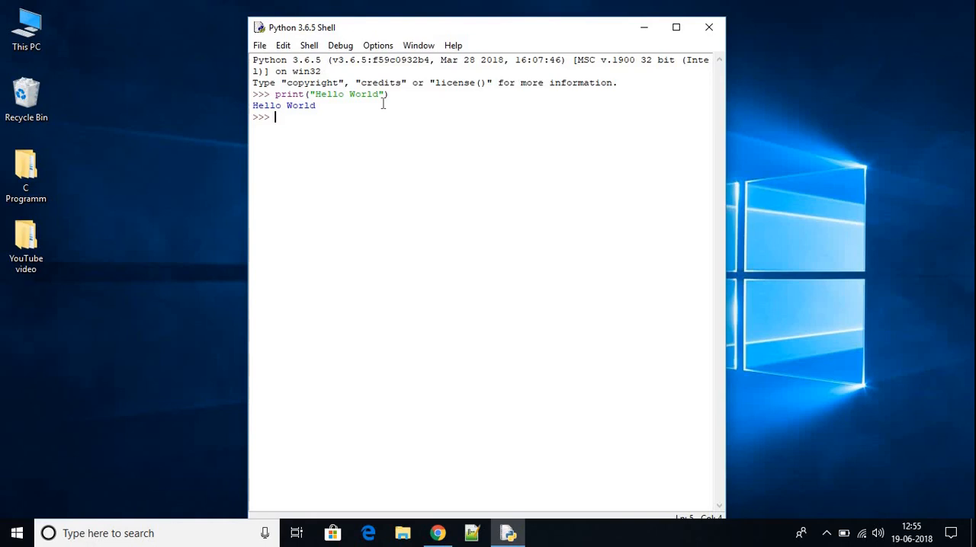
{"action": "mouse_move", "coordinate": [318, 110]}
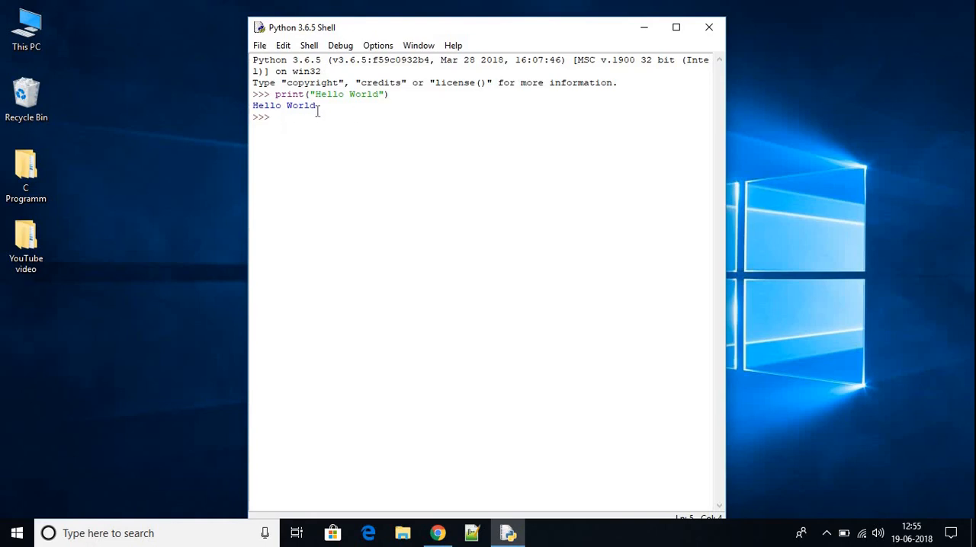